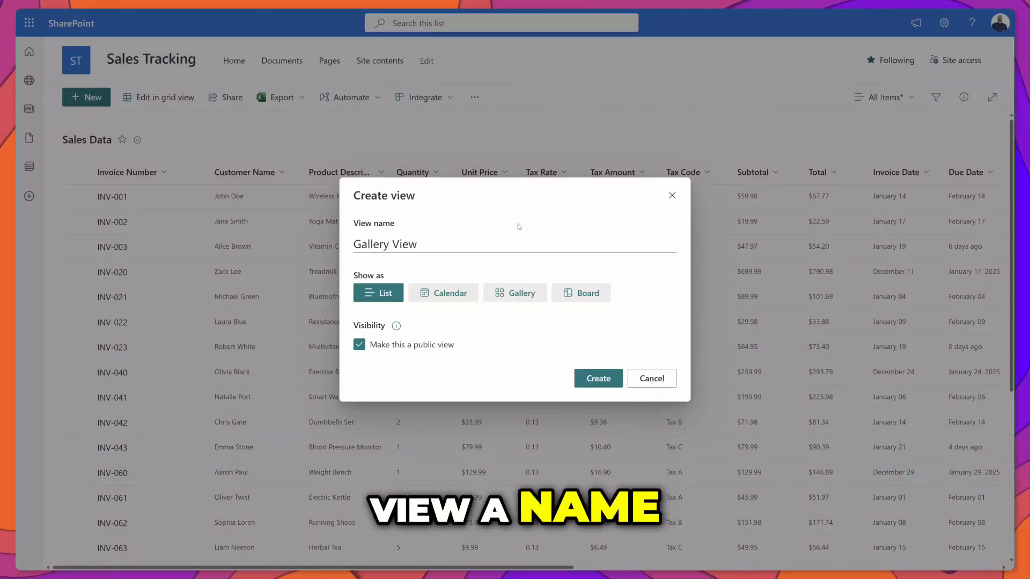
# Create a public view named Gallery View shown as a card gallery of Sales Data
pyautogui.click(514, 292)
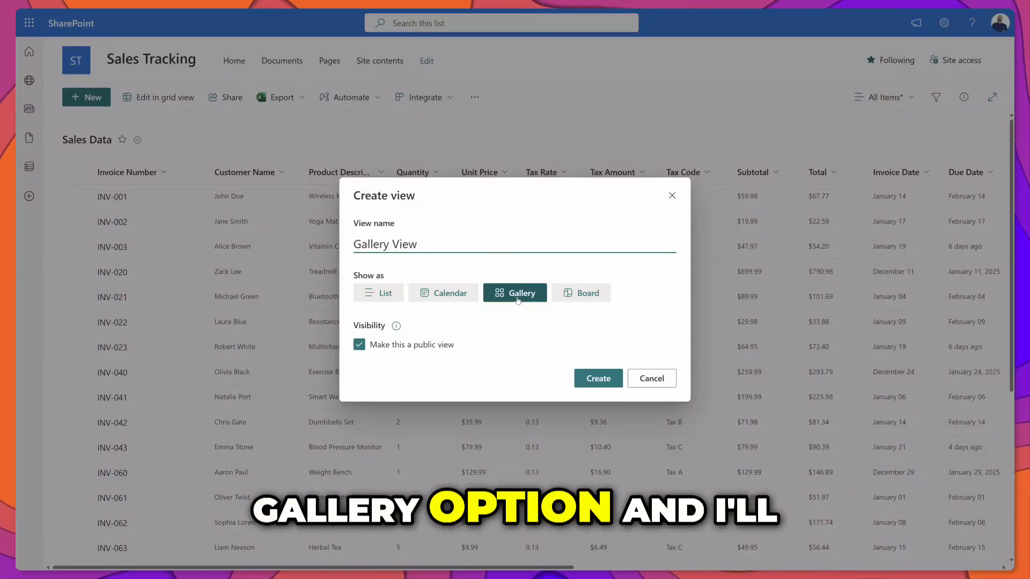
pyautogui.click(597, 377)
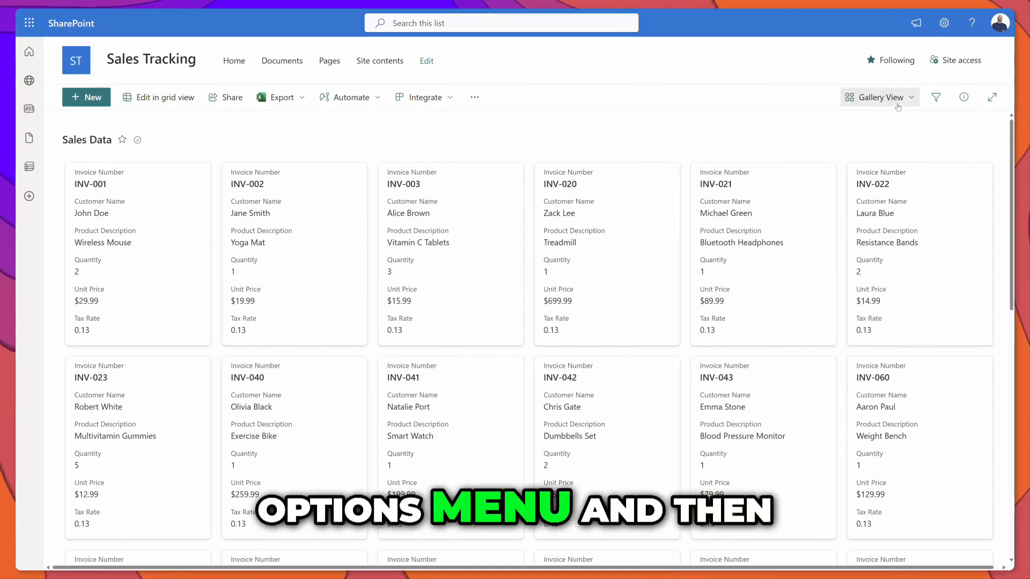
# Format the current Gallery View so the Card Designer pane lists the card fields
pyautogui.click(879, 96)
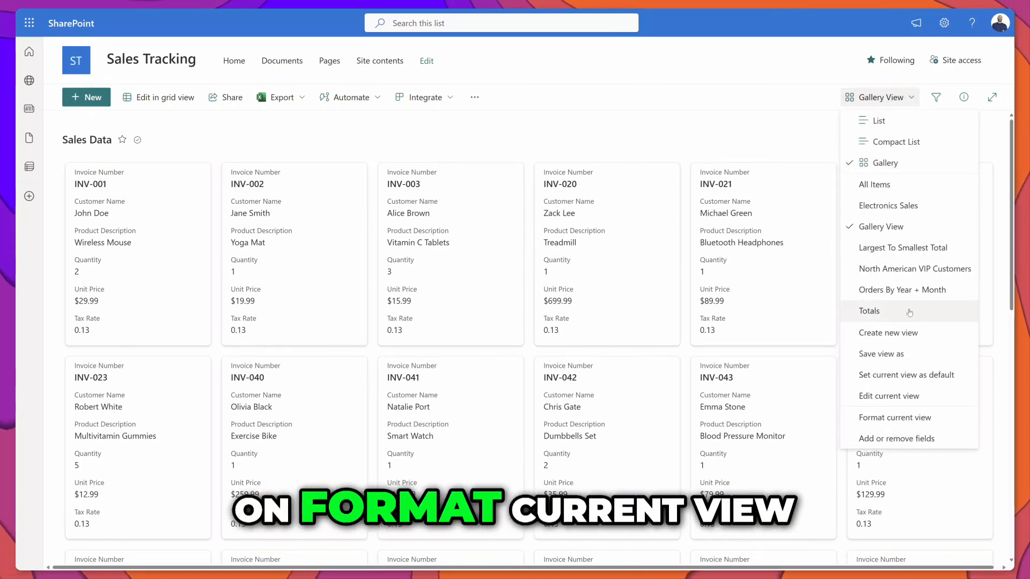
pyautogui.click(895, 418)
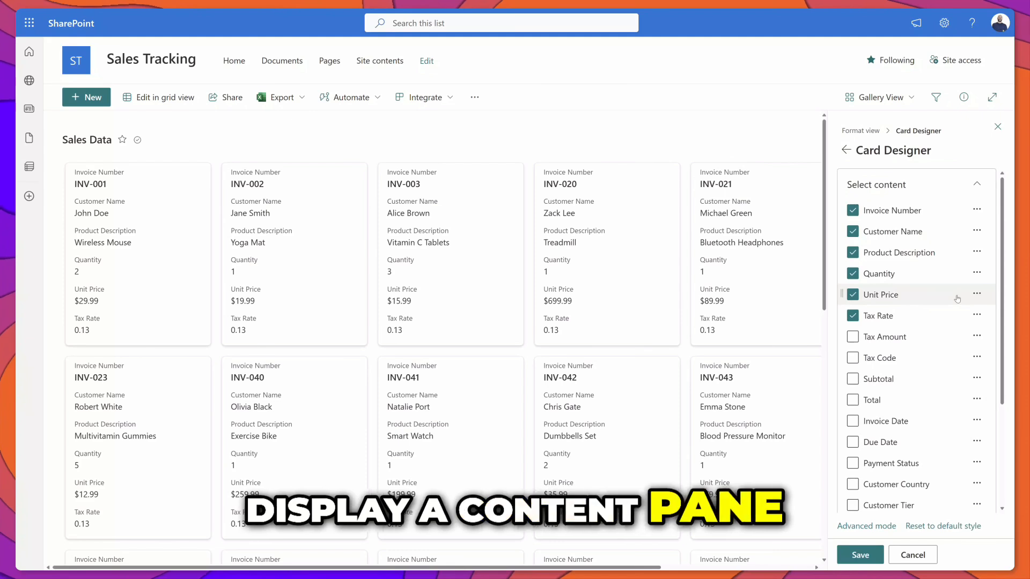
# Show Tax Amount on the cards below Tax Rate, leaving Tax Code, Subtotal and Total hidden
pyautogui.click(853, 335)
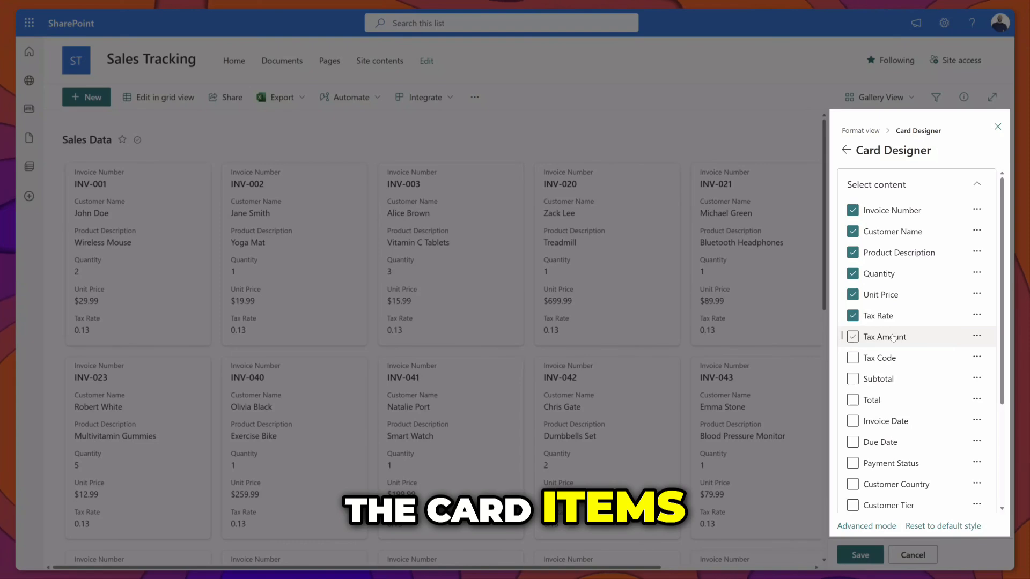
pyautogui.click(853, 336)
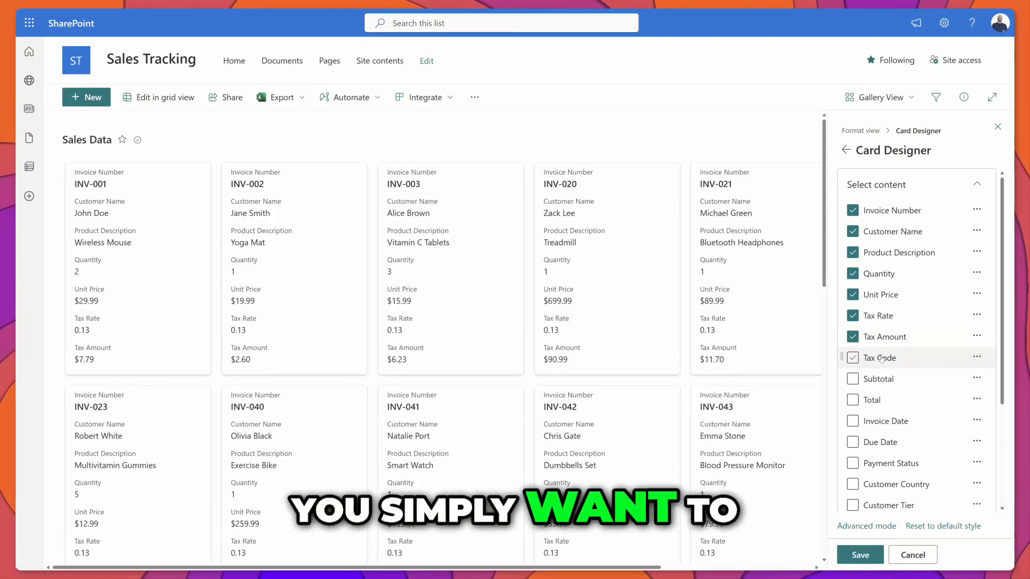
pyautogui.click(853, 379)
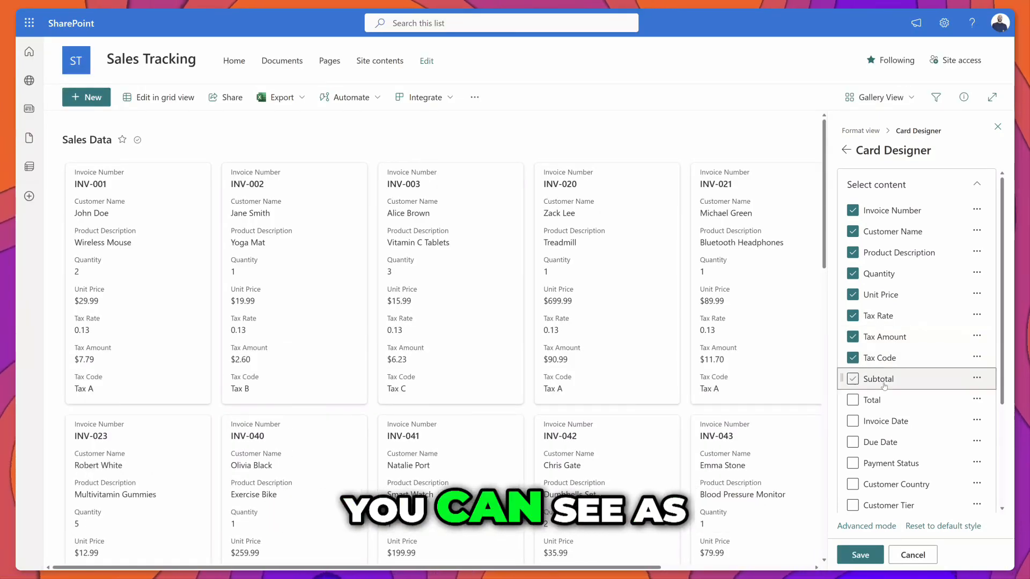
pyautogui.click(853, 379)
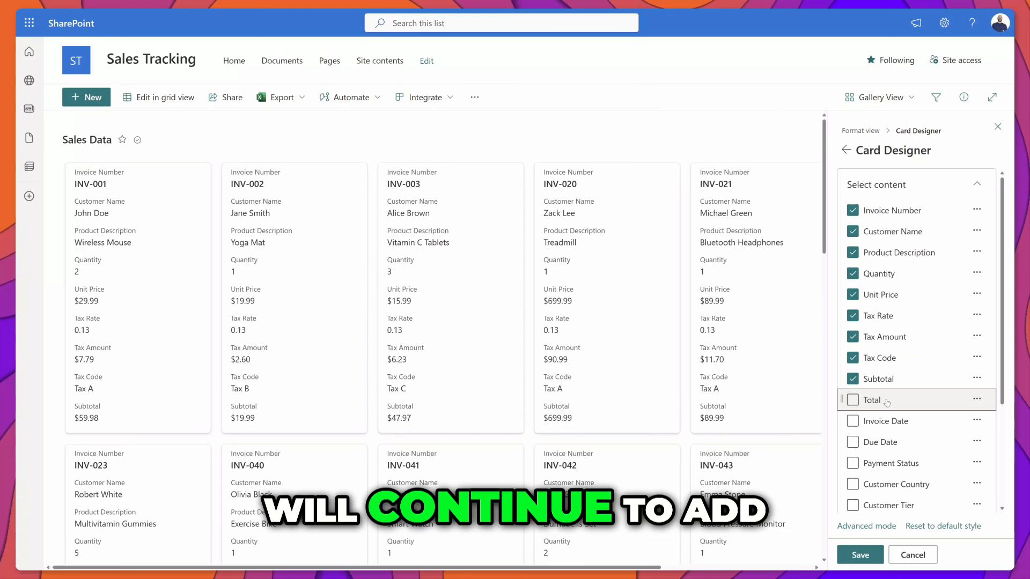
pyautogui.click(853, 400)
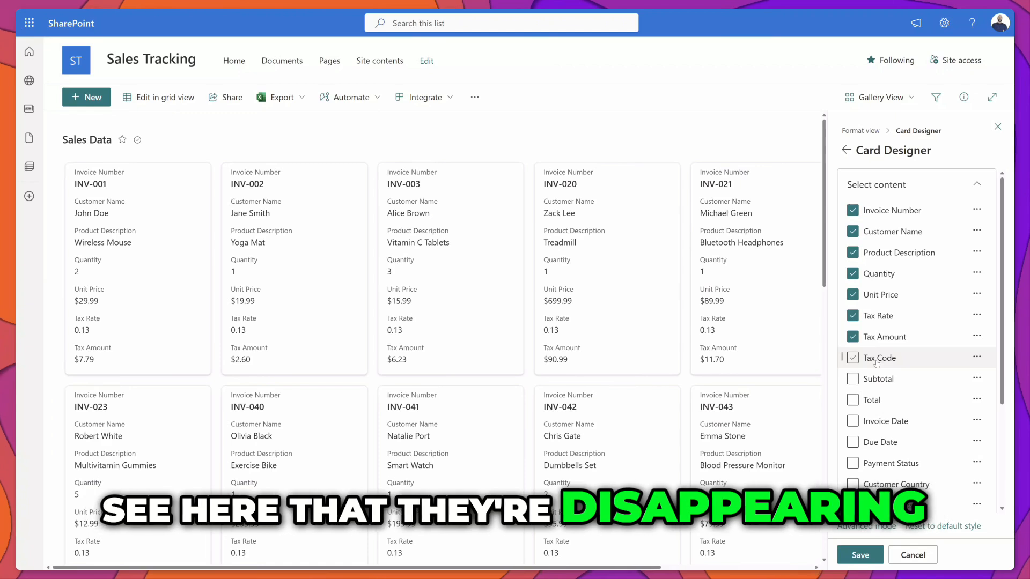
pyautogui.click(977, 357)
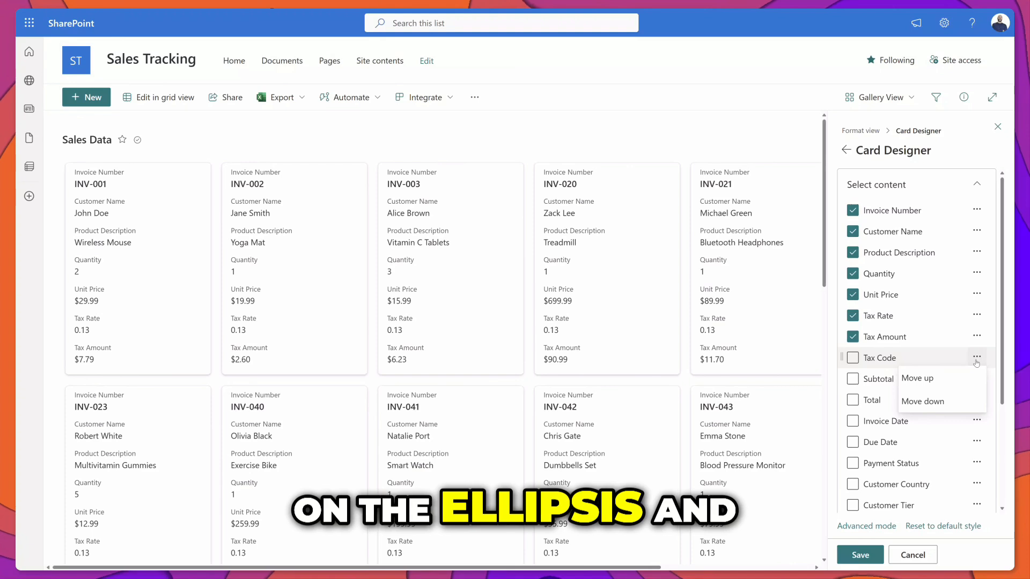
# Move Tax Amount directly after Invoice Number, then show the view's JSON in Advanced mode
pyautogui.click(976, 358)
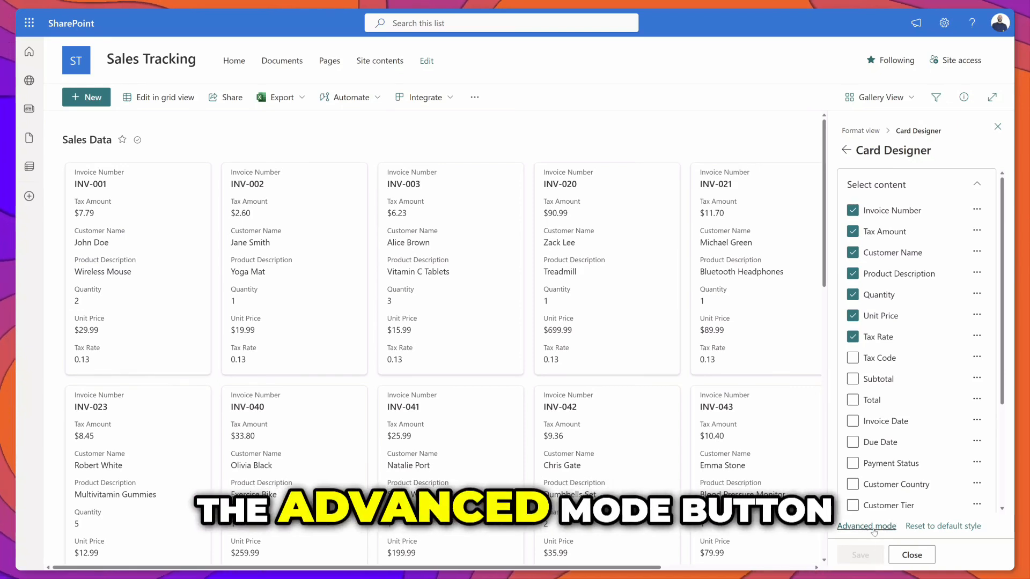
pyautogui.click(867, 526)
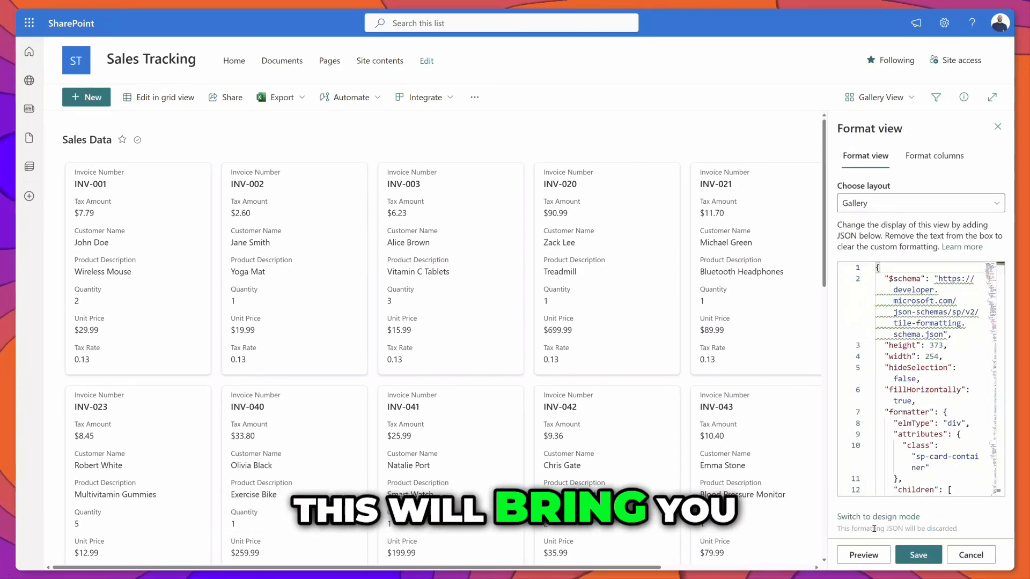